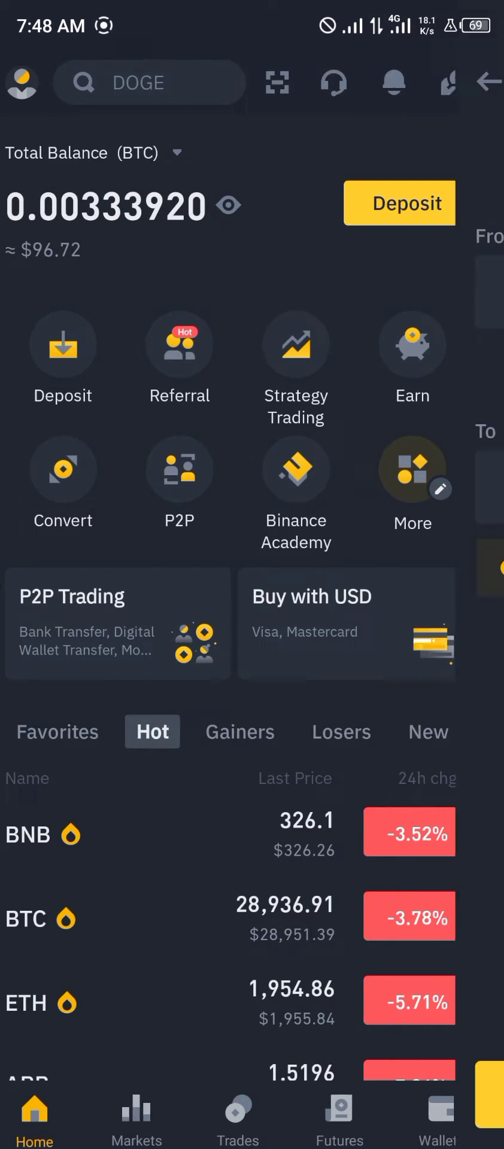
- Launch Convert from the home screen with USDT as the source coin
left_click(63, 469)
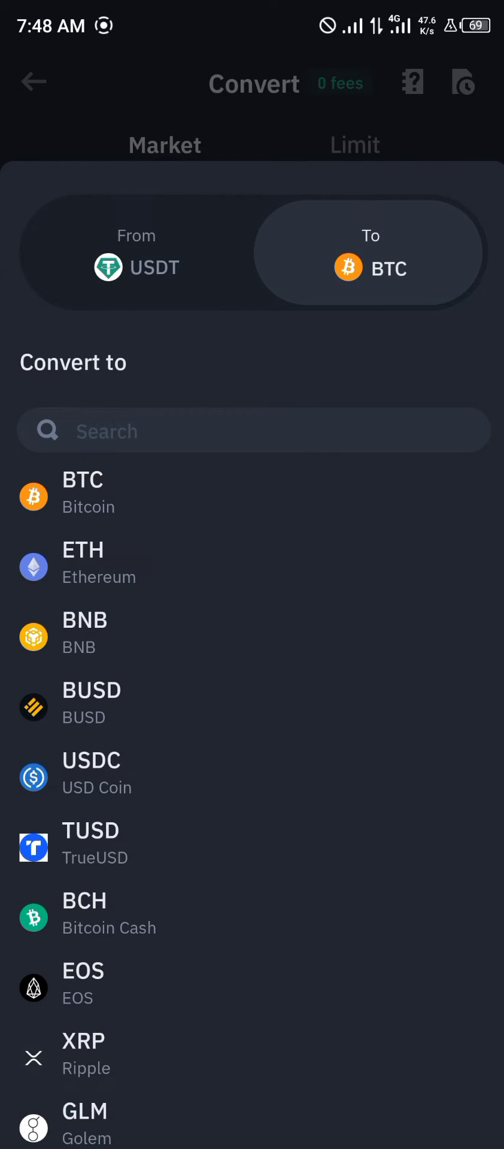
- Search the Convert to list for 'd' to pick DOGE as the target for 1 USDT
scroll("down", 3)
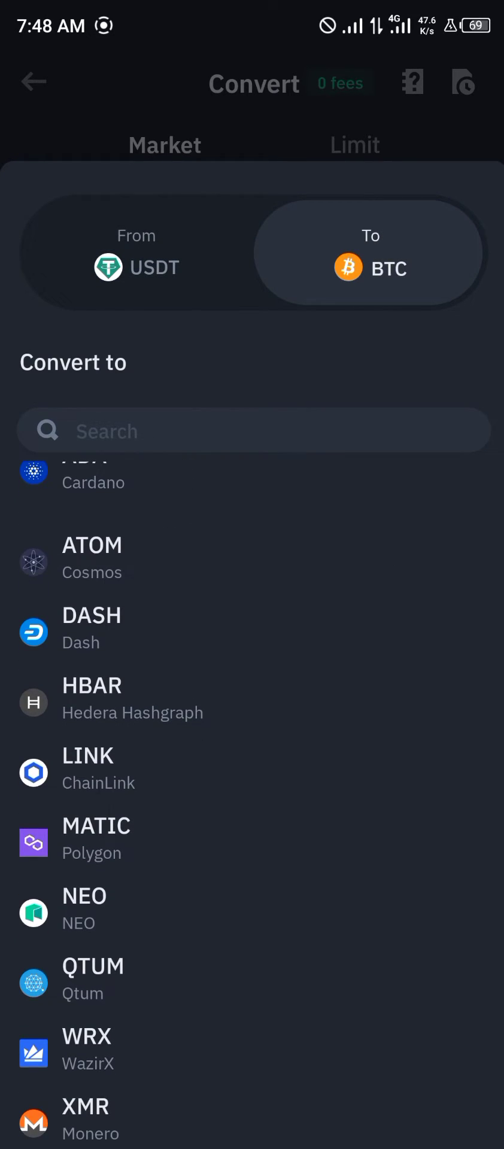
type("d")
type("1")
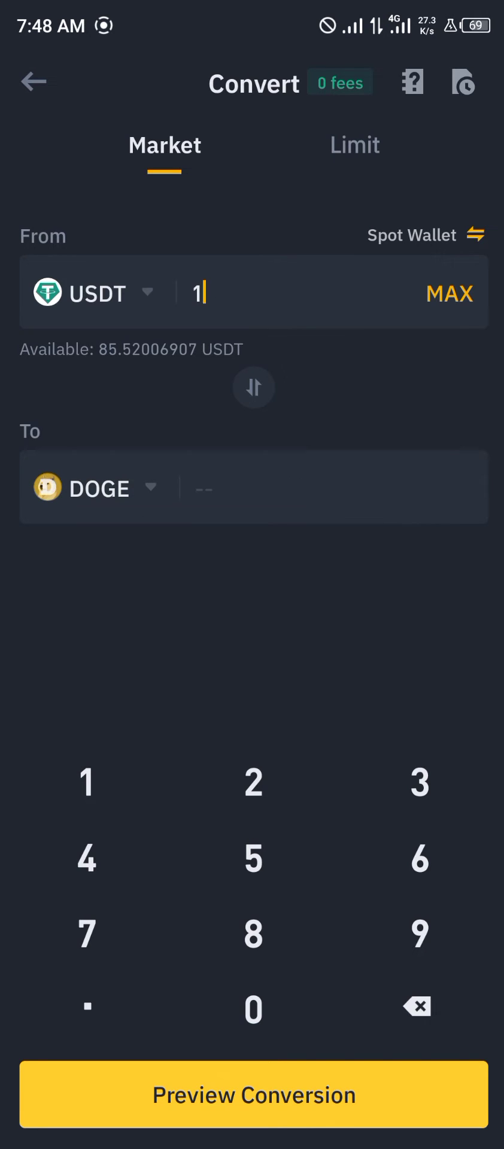
- Preview and confirm the 1 USDT to DOGE order, receiving about 10.94 DOGE
left_click(252, 1094)
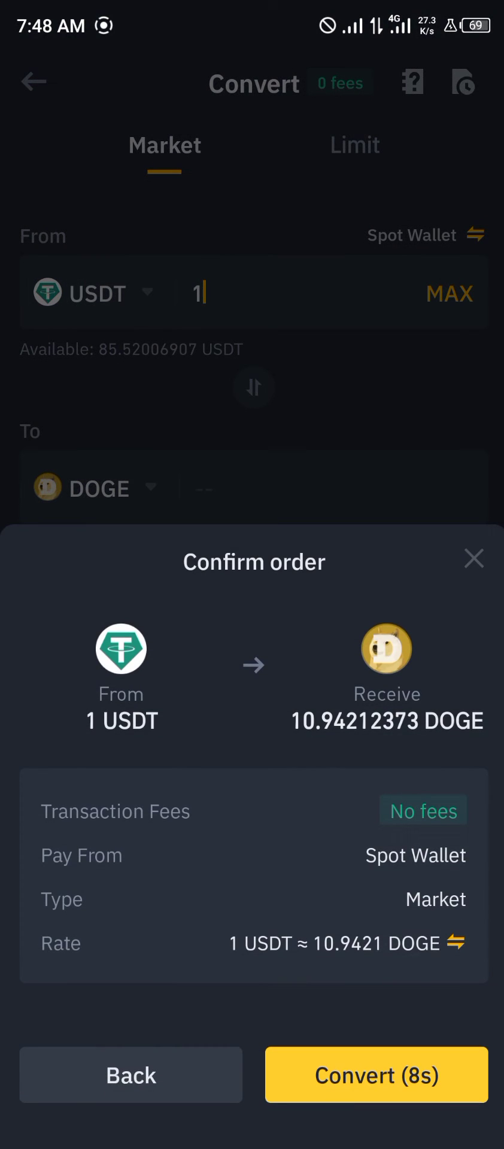
left_click(376, 1075)
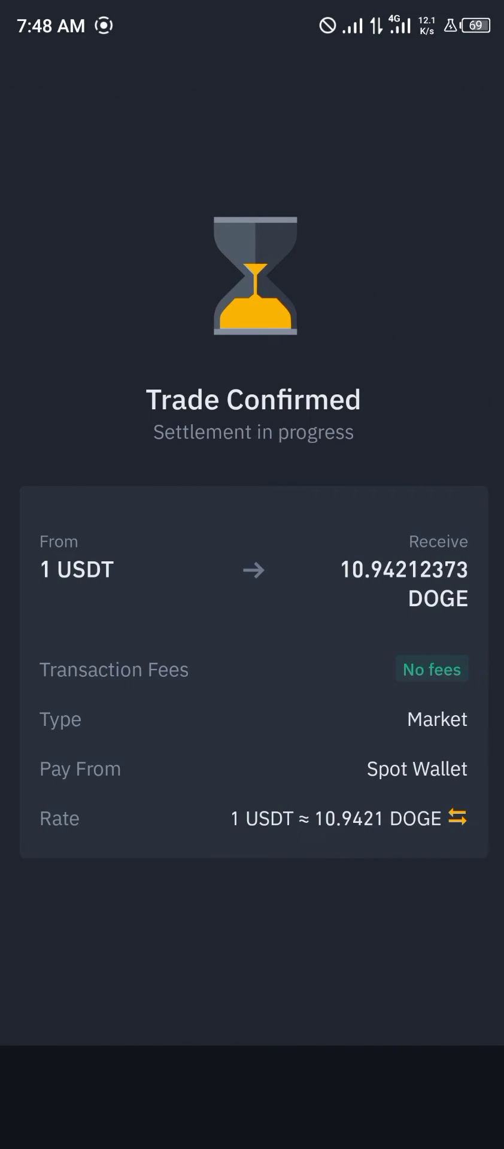